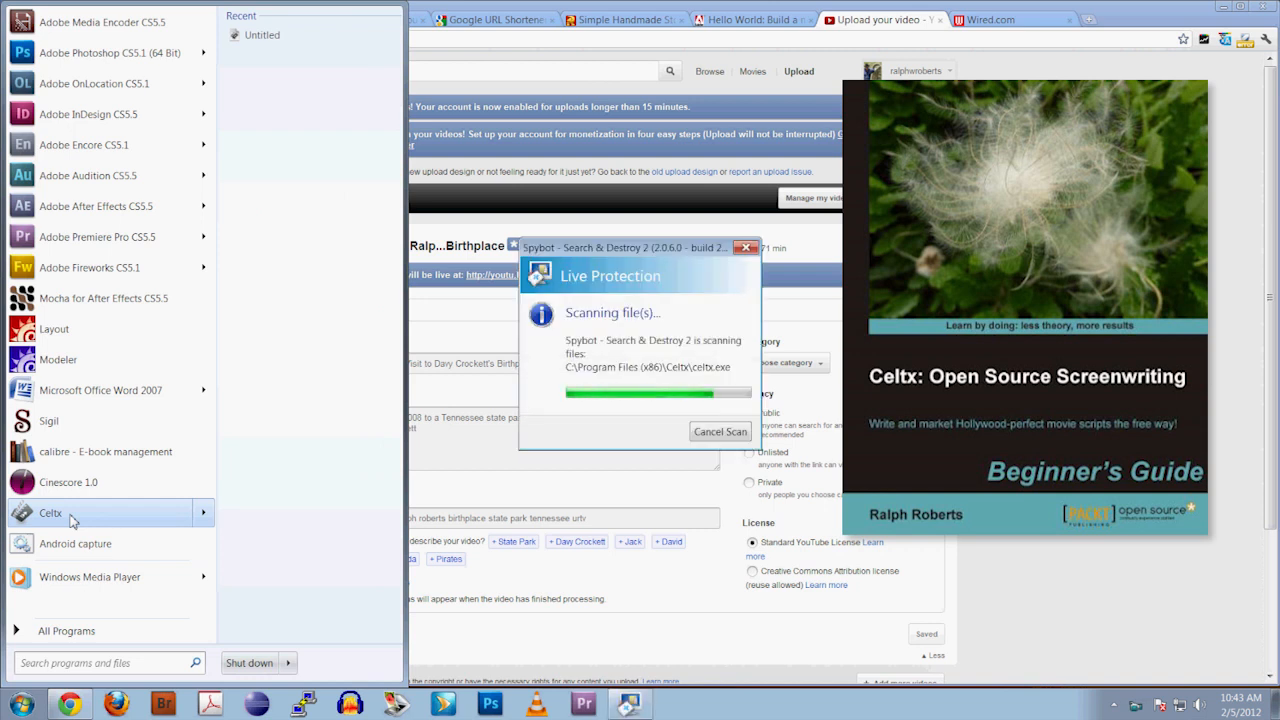
Launch Celtx from the Start menu to get a new untitled script project.
click(51, 512)
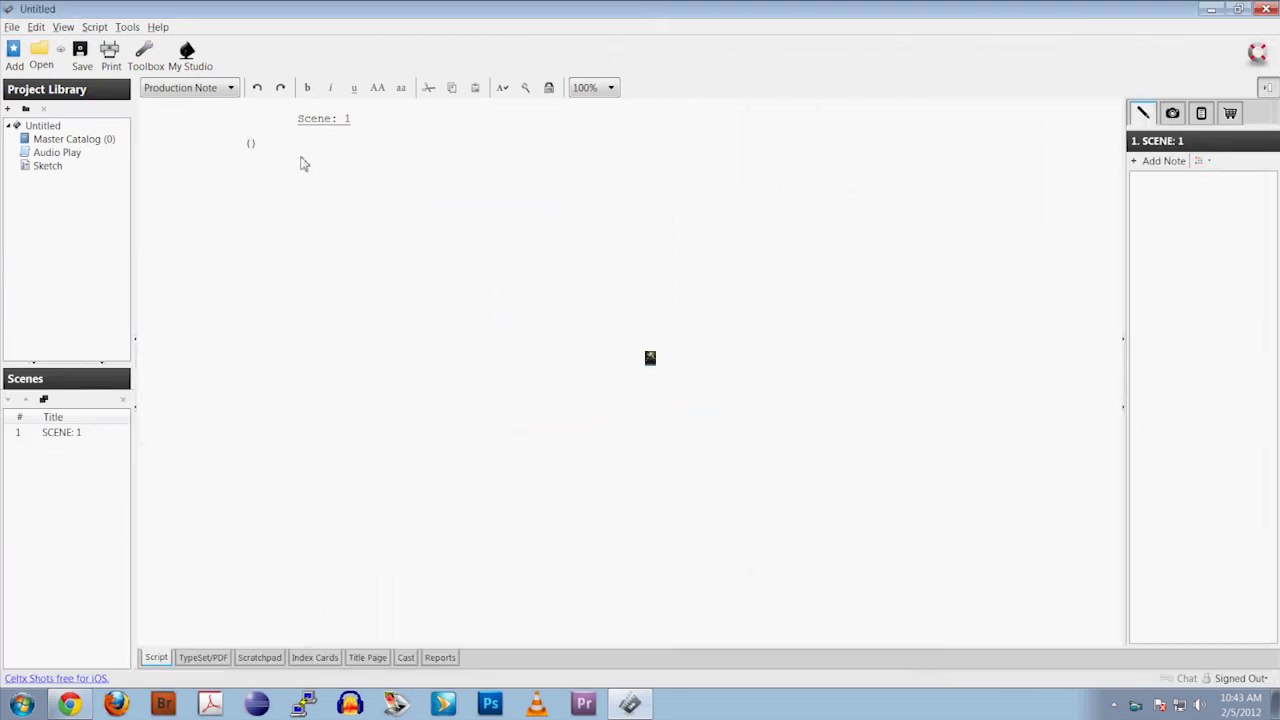
Add the 'A SHORT DEMO VIDEO' parenthetical and RALPH's first paragraph introducing himself as author of Celtx: Open Source Screenwriting by Packt.
text(A SHORT DEMO VIDEO OF CELTX)
text(RALP)
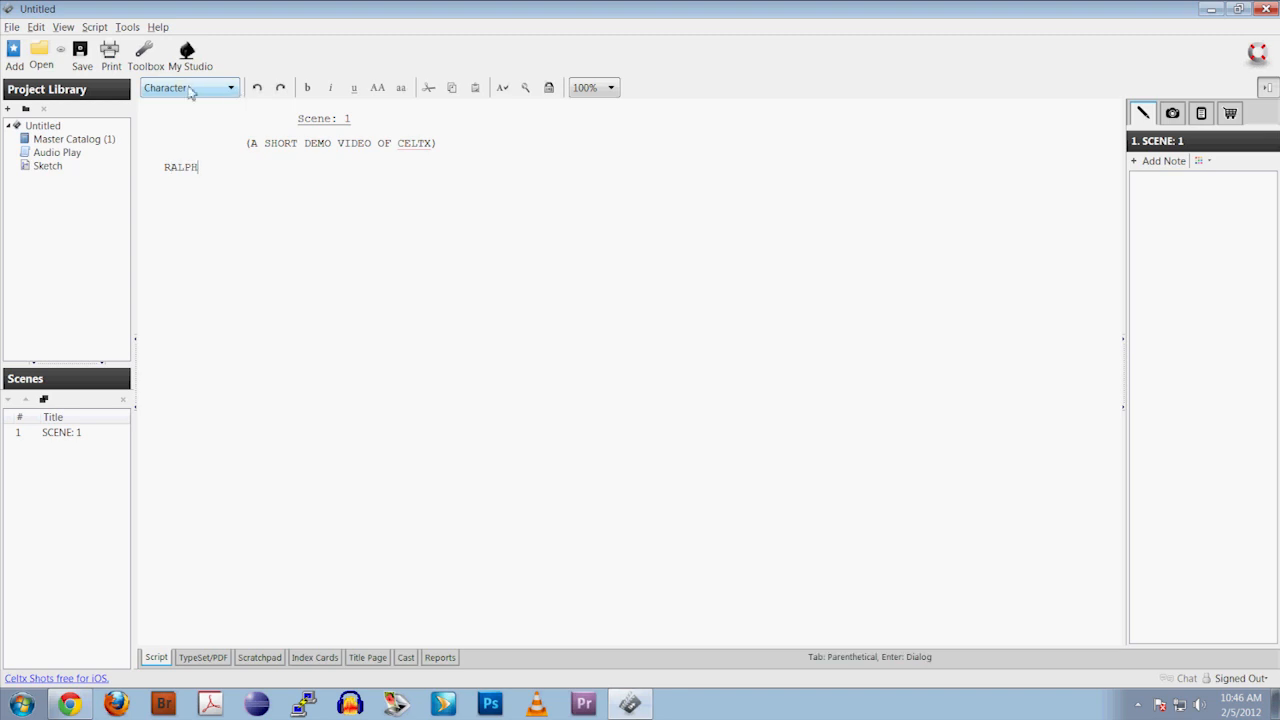
text(HI GUYS... I'M)
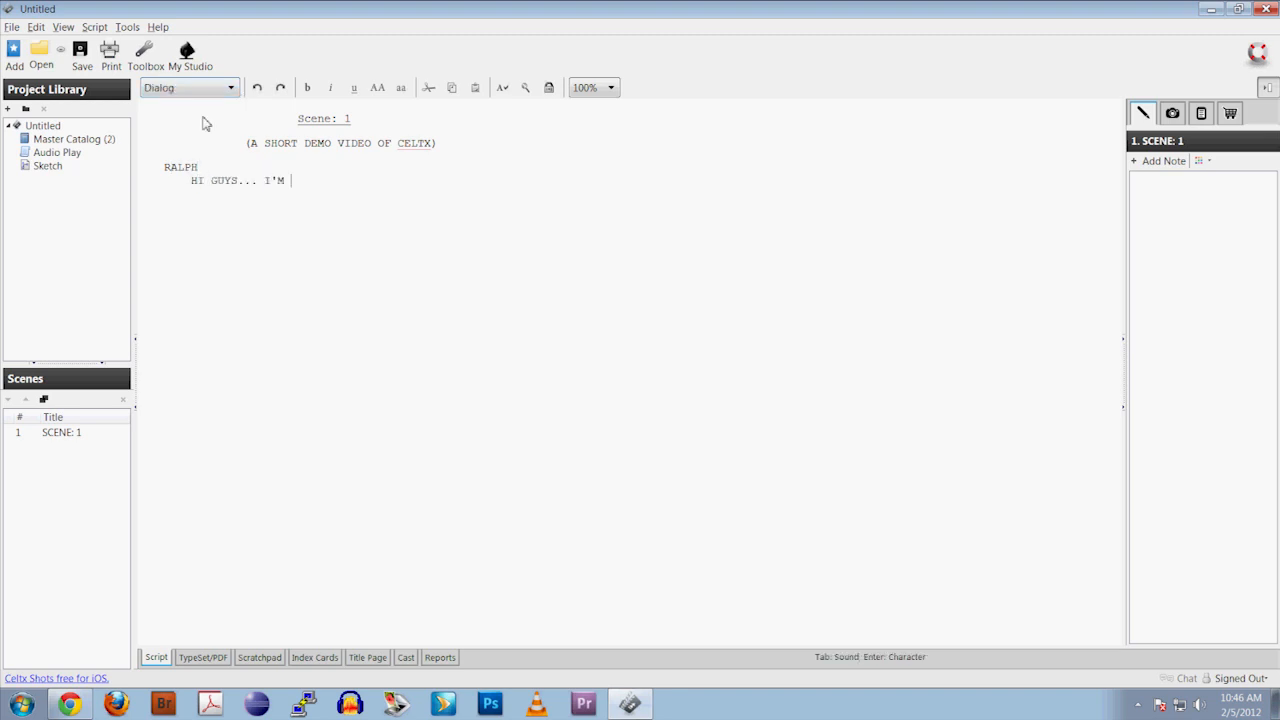
text(RALPH ROBERTS, AUTHOR OF CELT)
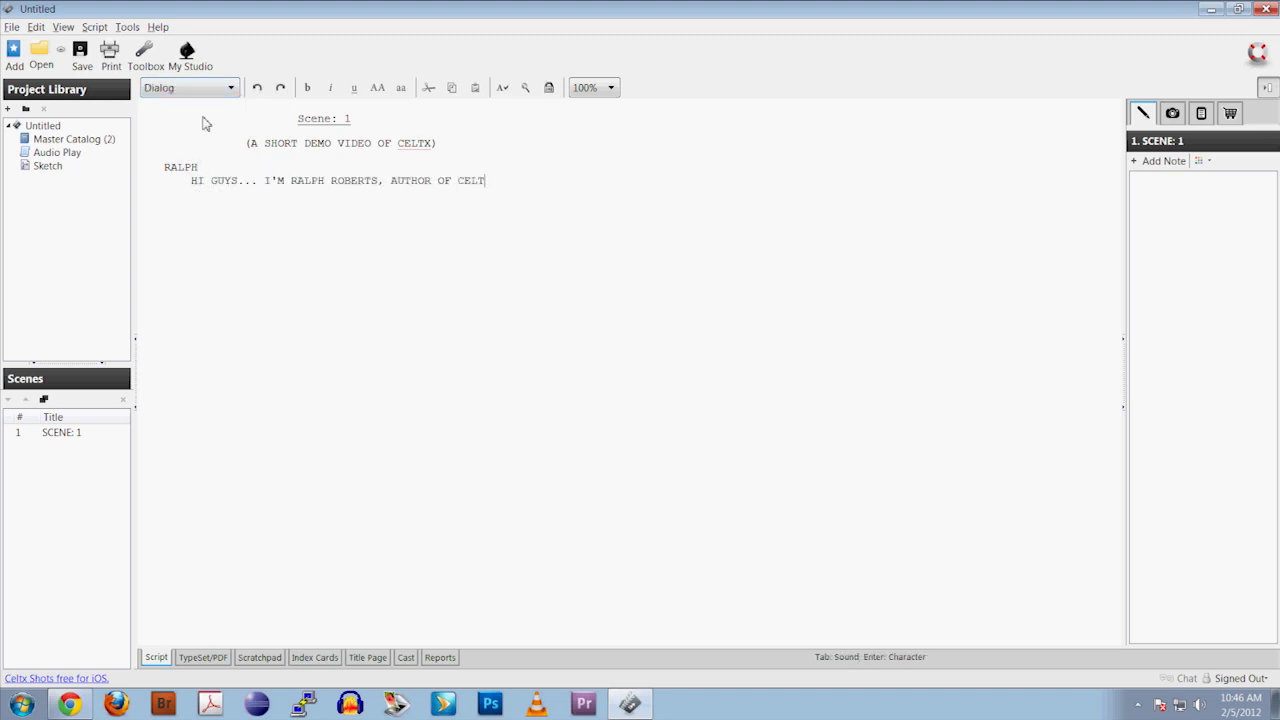
text(X: OPEN SOURCE SCREENWRITING,)
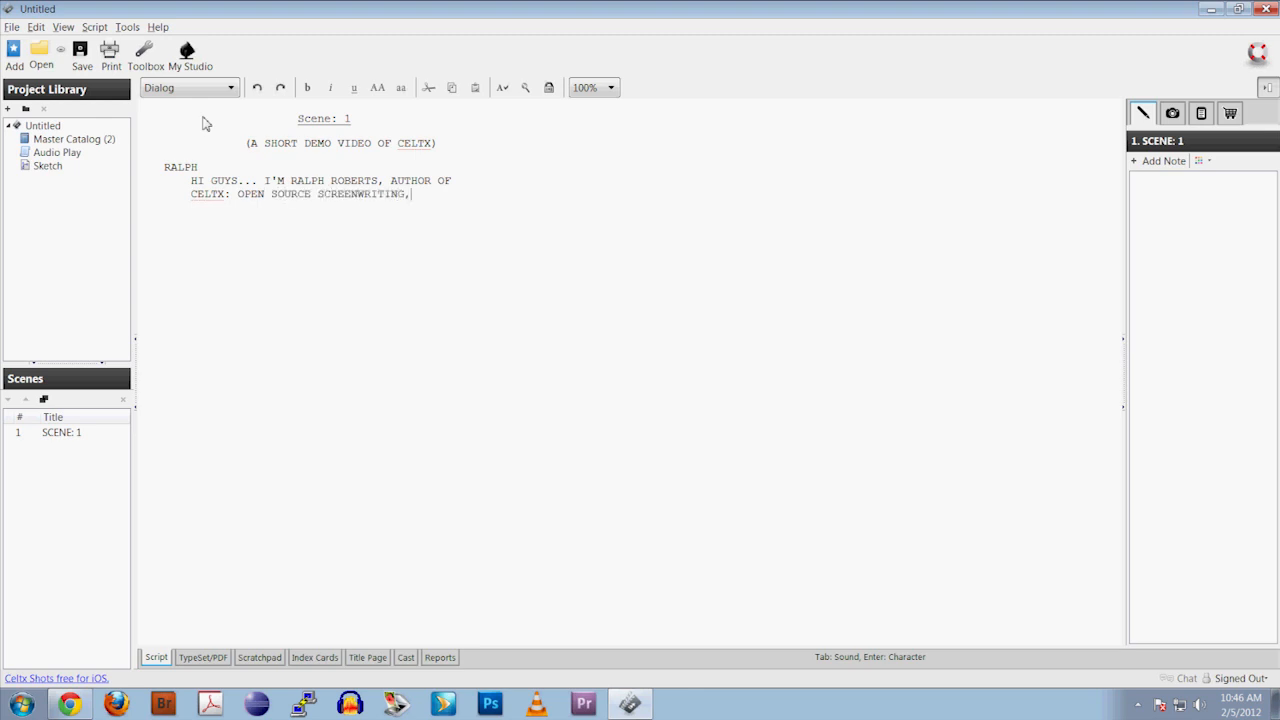
text(PUBLISHED BY PACKT AND AVAILABLE AT AMAZON.COM AND PACKTPUB.COM)
text(CELTX)
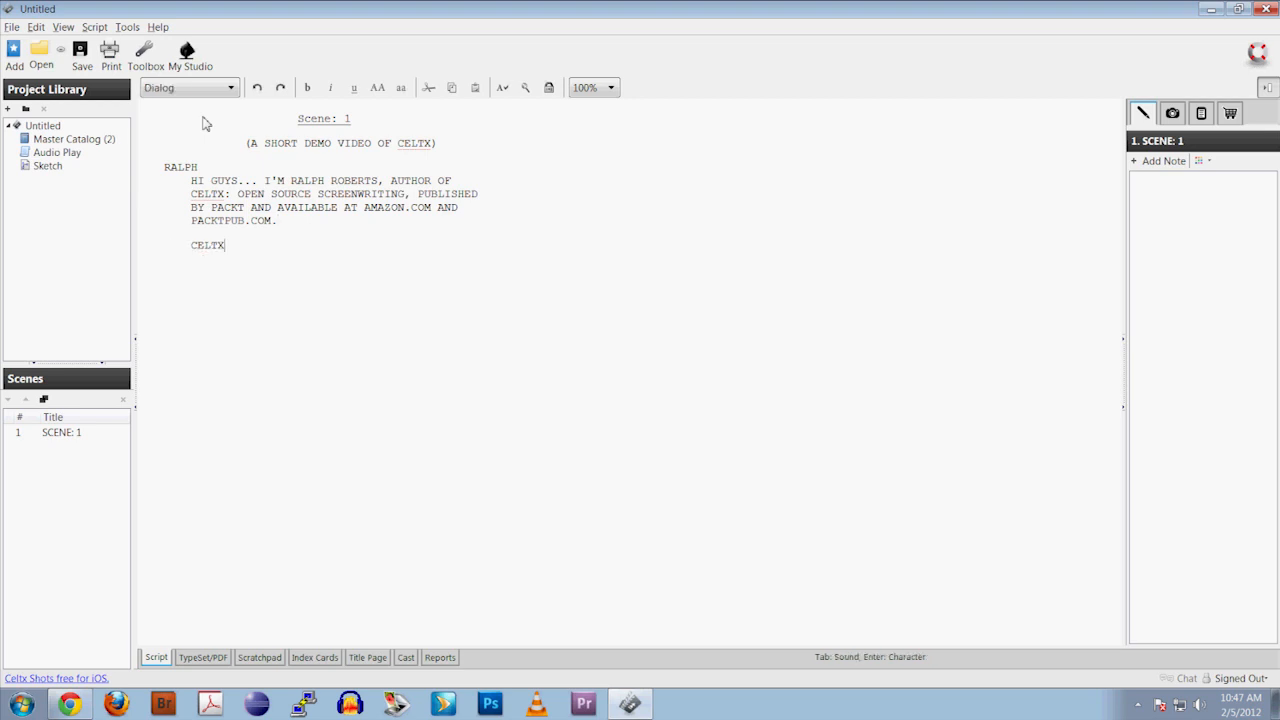
text(... PRONOUCED KELTEX AS IN CELTIC...)
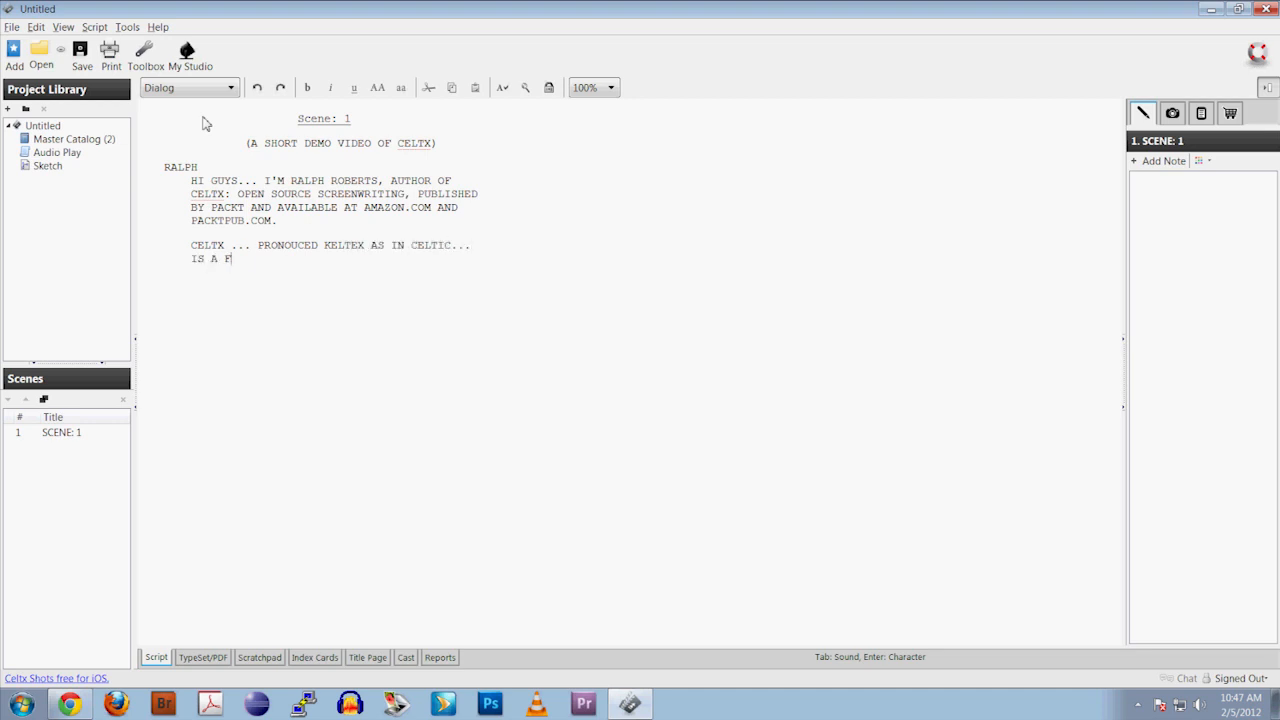
Add the second paragraph describing Celtx as a free open source program formatting screenplays, audio plays, stage plays and comic books.
text(REE ... DID I MENTION FREE)
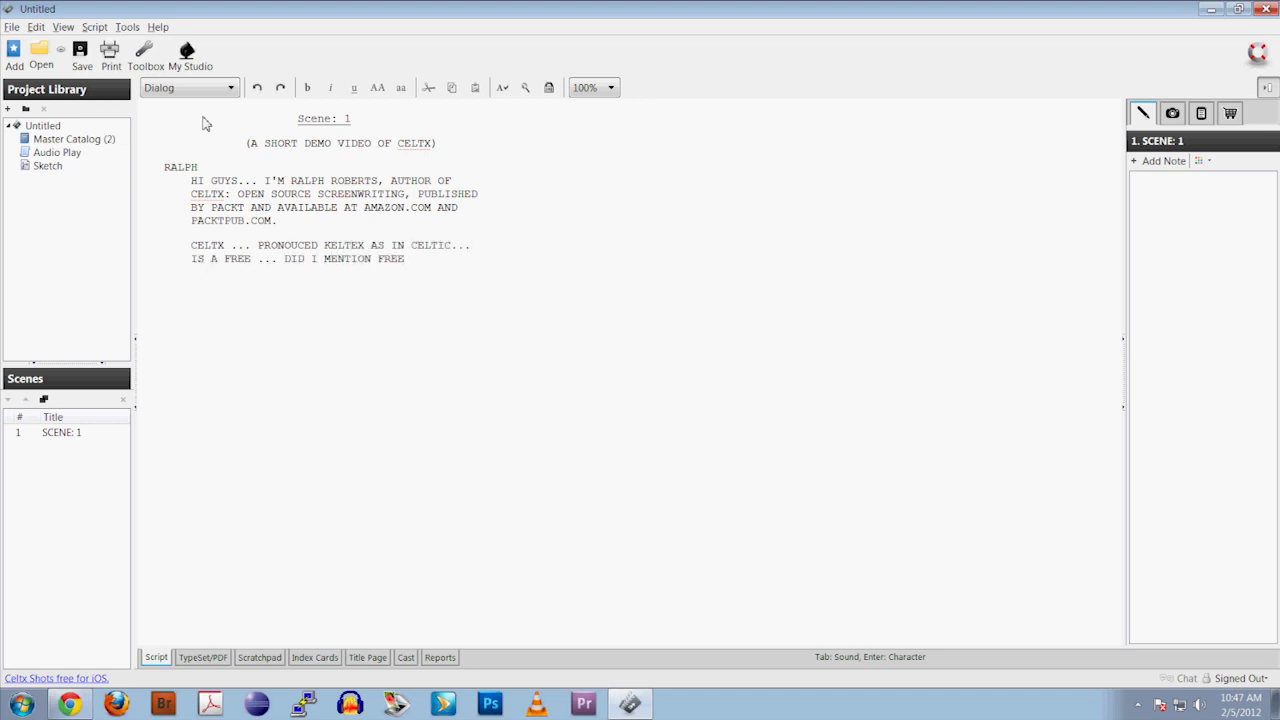
text(... OPEN SOURCE PRO)
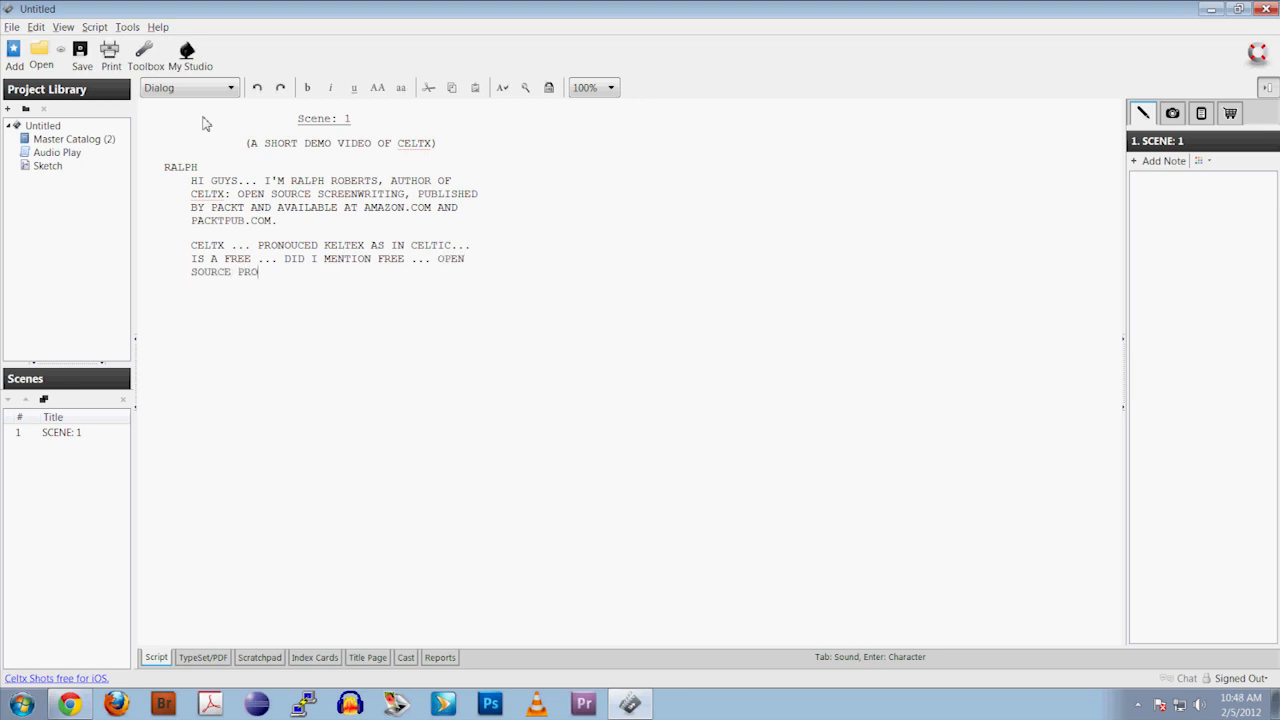
text(GRAM THAT FORMATS SCRIPTS FOR SCREE)
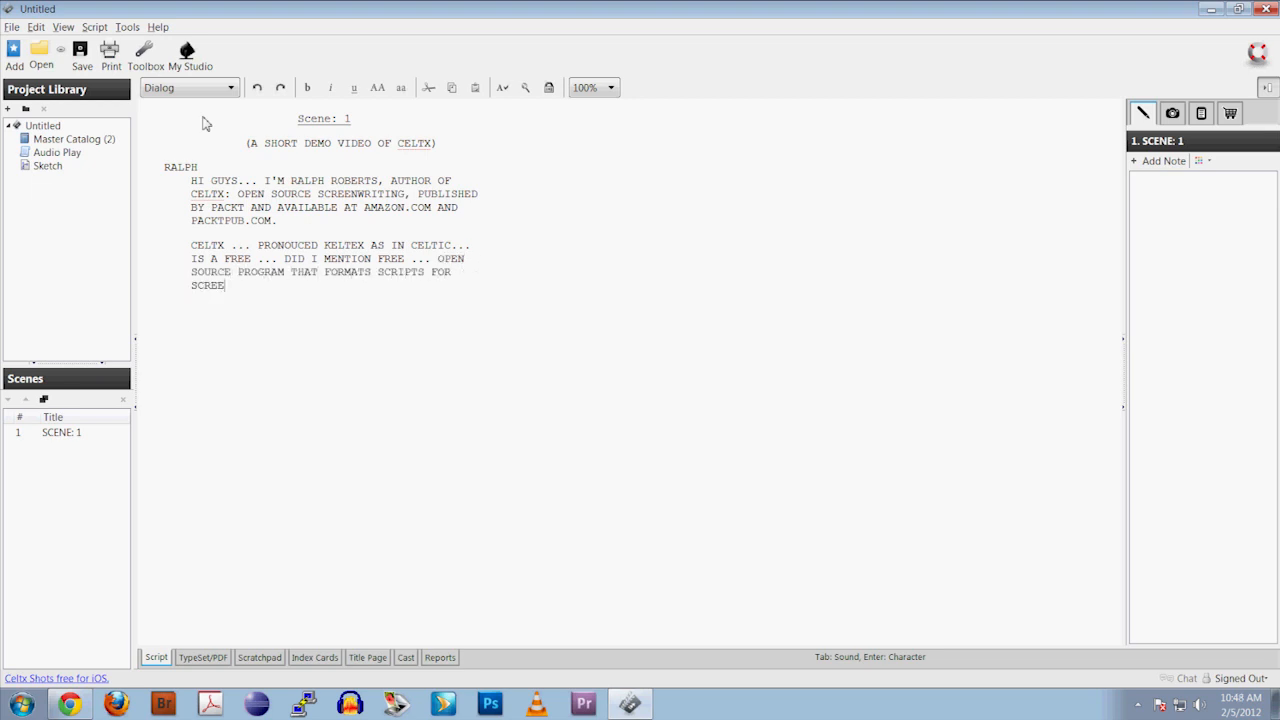
text(NPLAYS, AUDIO (RADIO PLAYS))
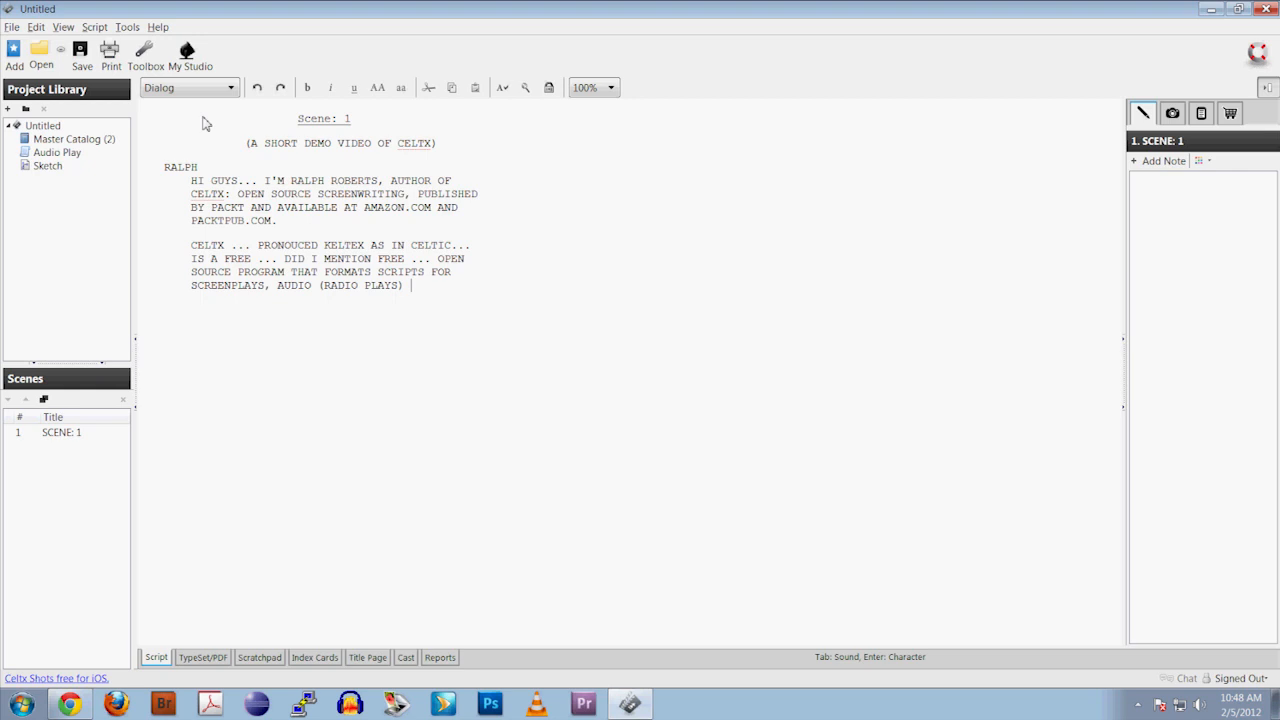
text(SUCH AS THIS SCRIPT) STA)
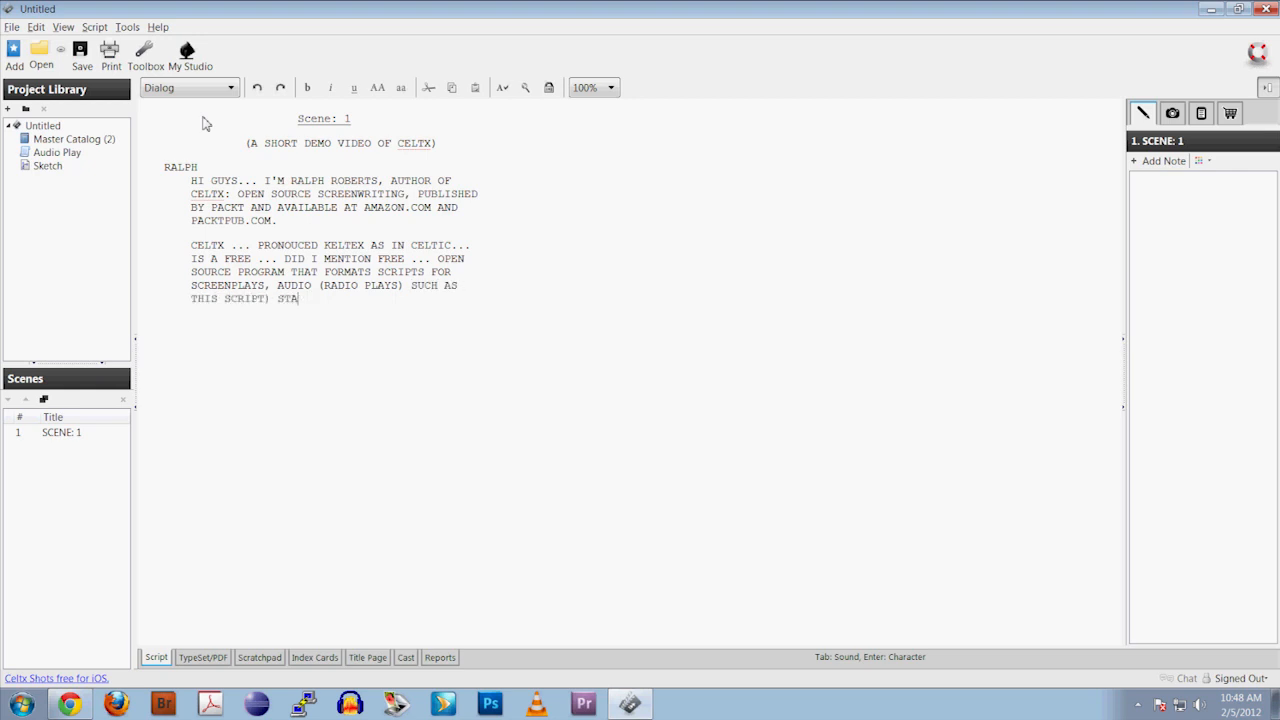
text(GE PLAYS, EVEN COMIC BOOKS!)
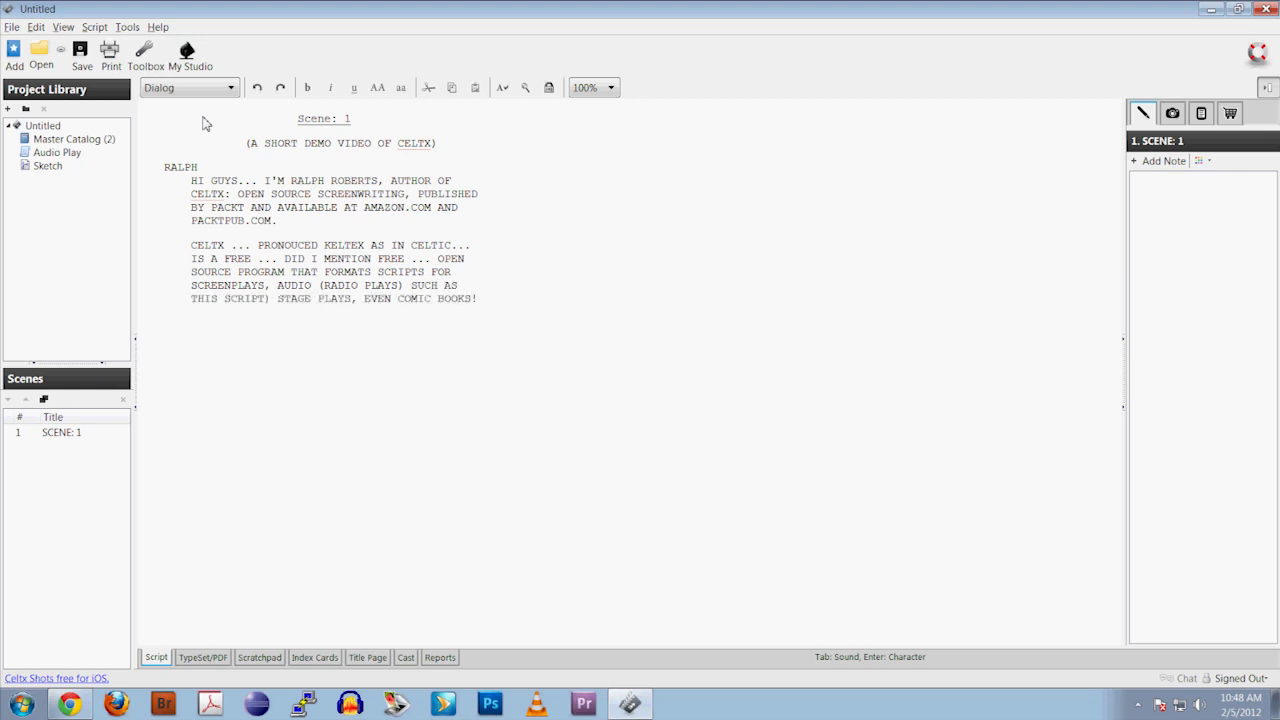
text(ANY PROG)
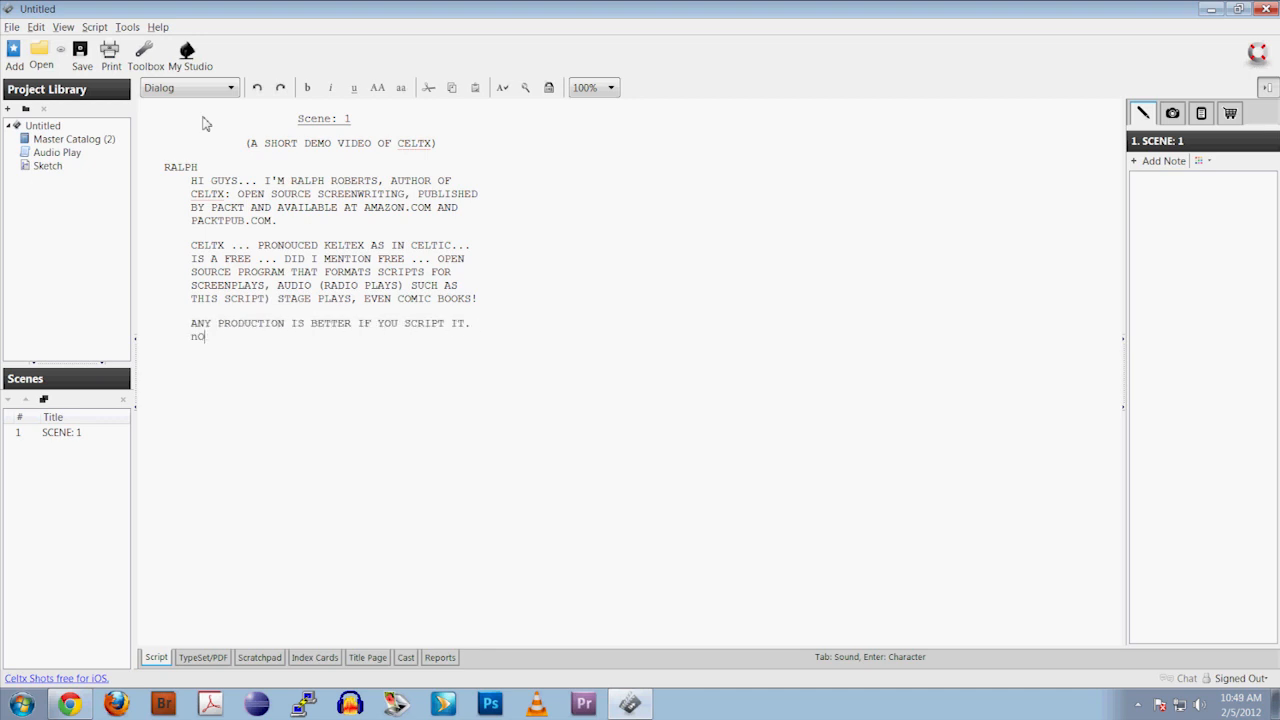
Continue RALPH's dialog with the paragraph on Celtx offering scheduling, prop tracking, storyboards and more.
text(O TIME IS WASTED IN THE ONLINE)
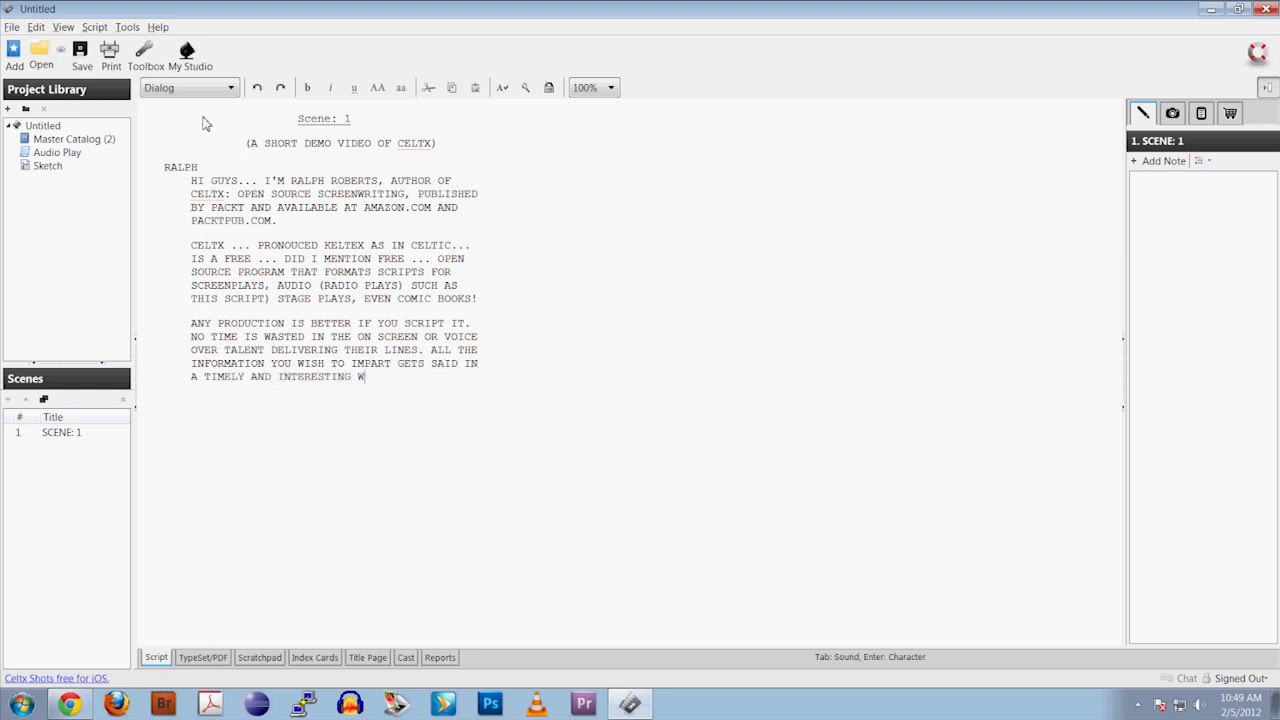
text(AY.)
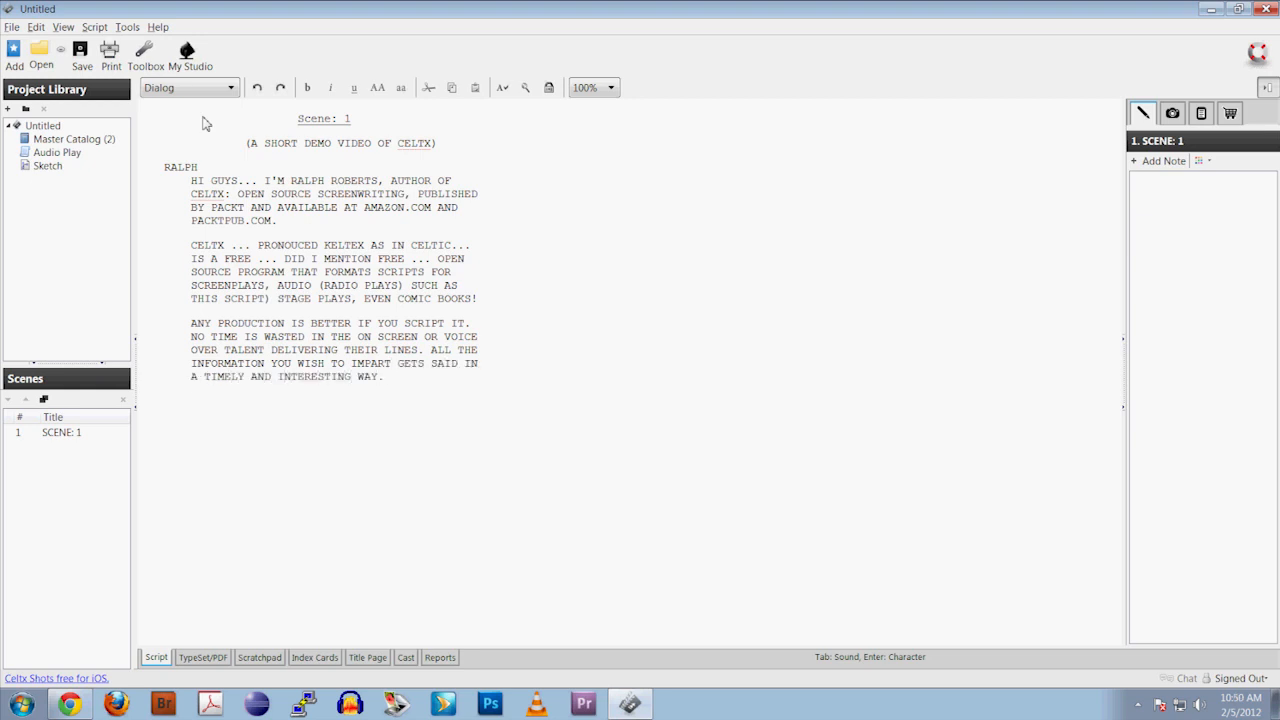
text(CELTX IS ACTUALLY MUCH MORE THAN JUST THE SCRIPTING ABILITY WE ARE DEMONSTRATING HERE.)
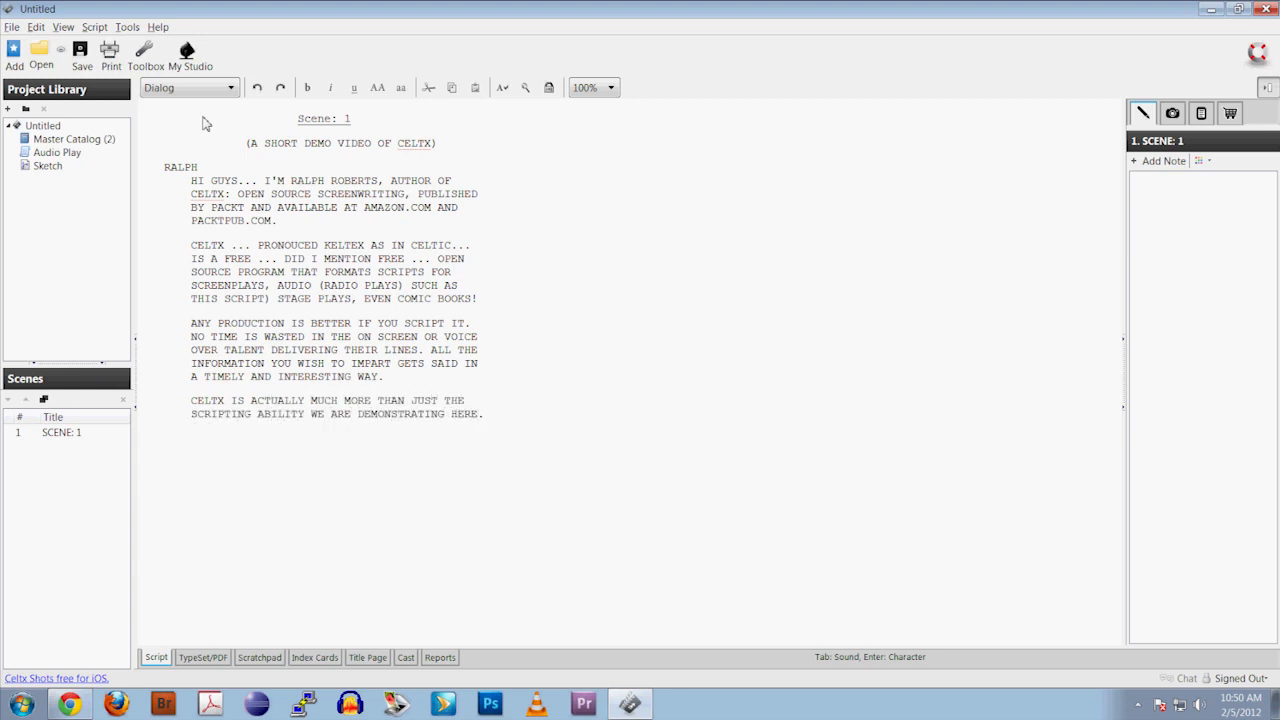
text(IT IS ALSO)
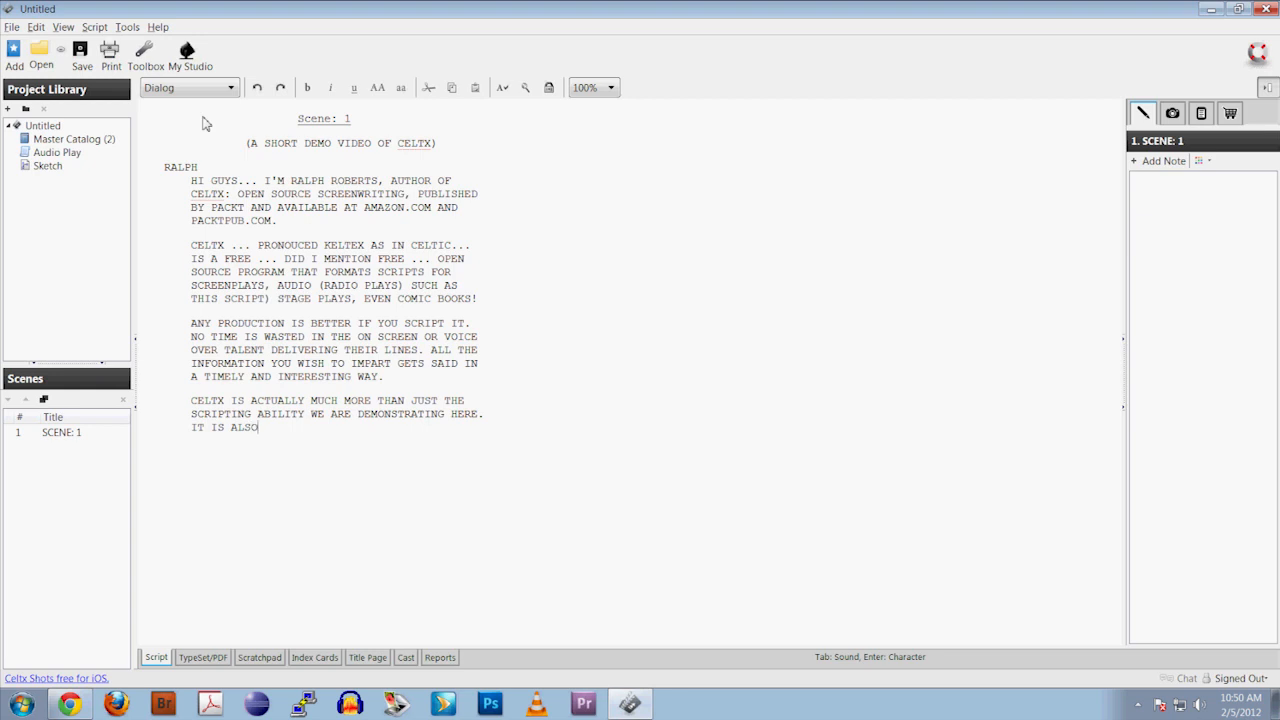
text(GIVES THE INDIE PRODUCTION)
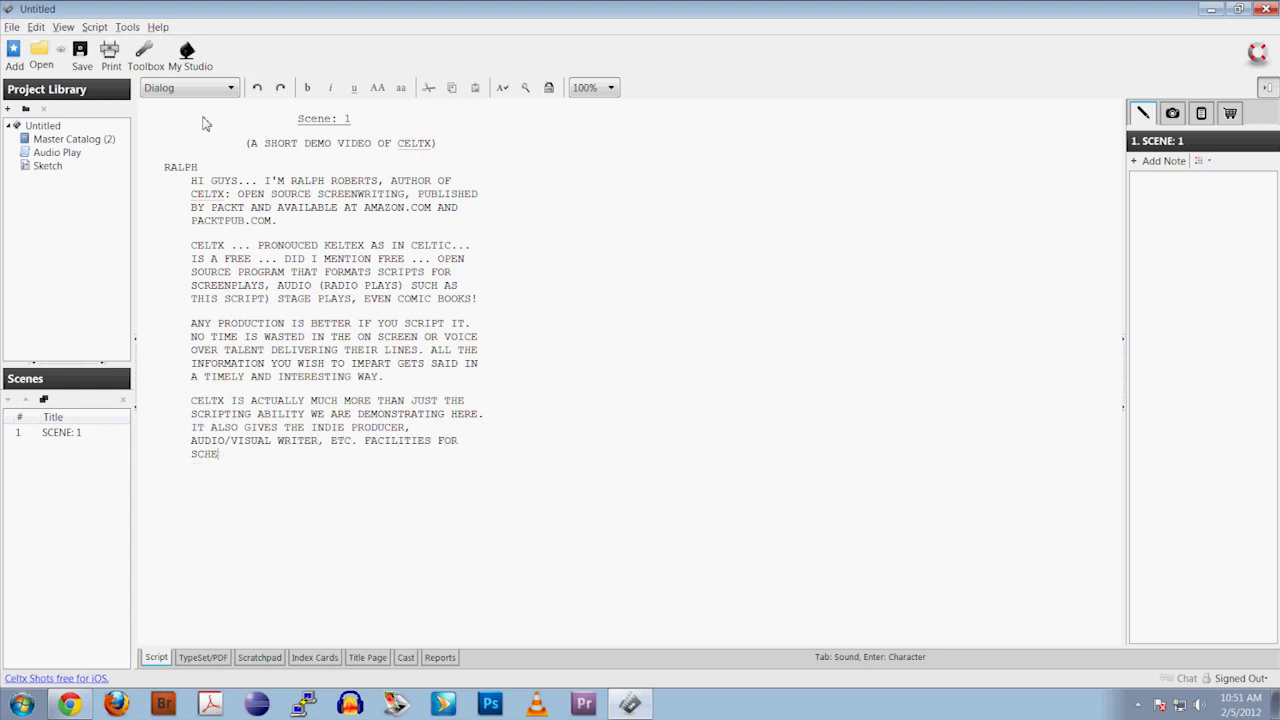
text(DULING, TRACKING PROPS, BUILDING)
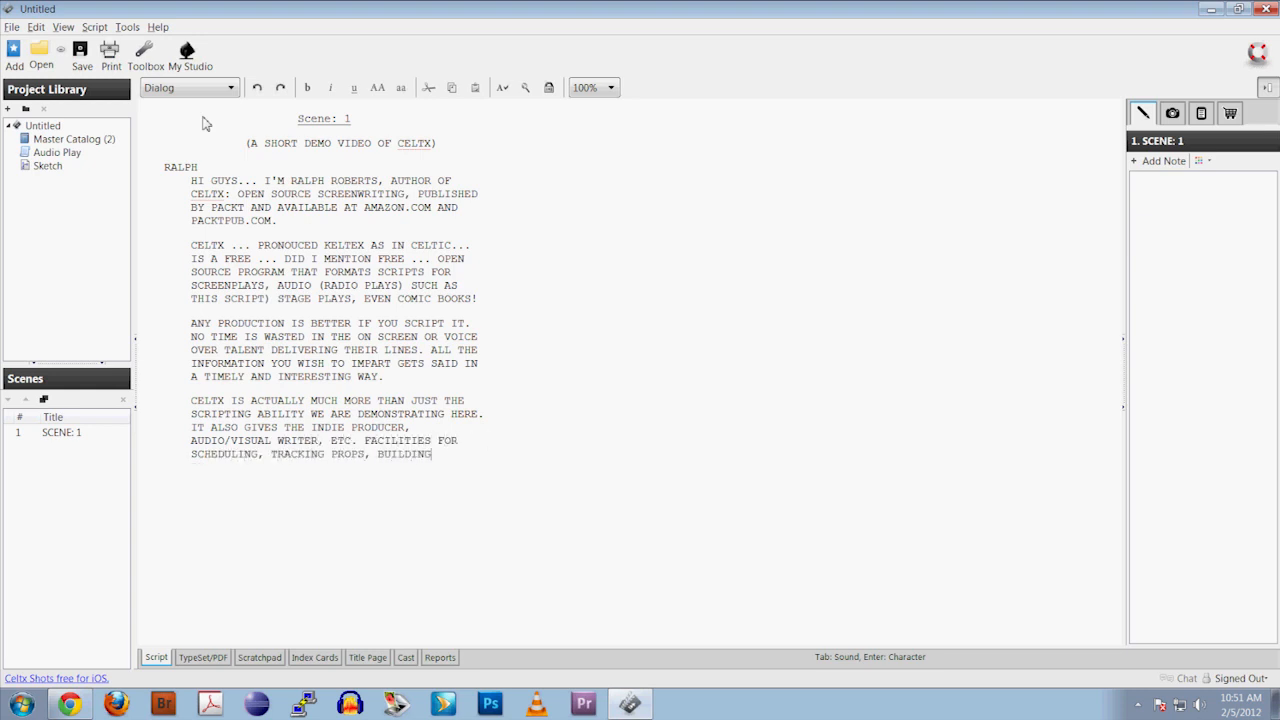
text(STORYBOARDS, AND MUCH MORE.)
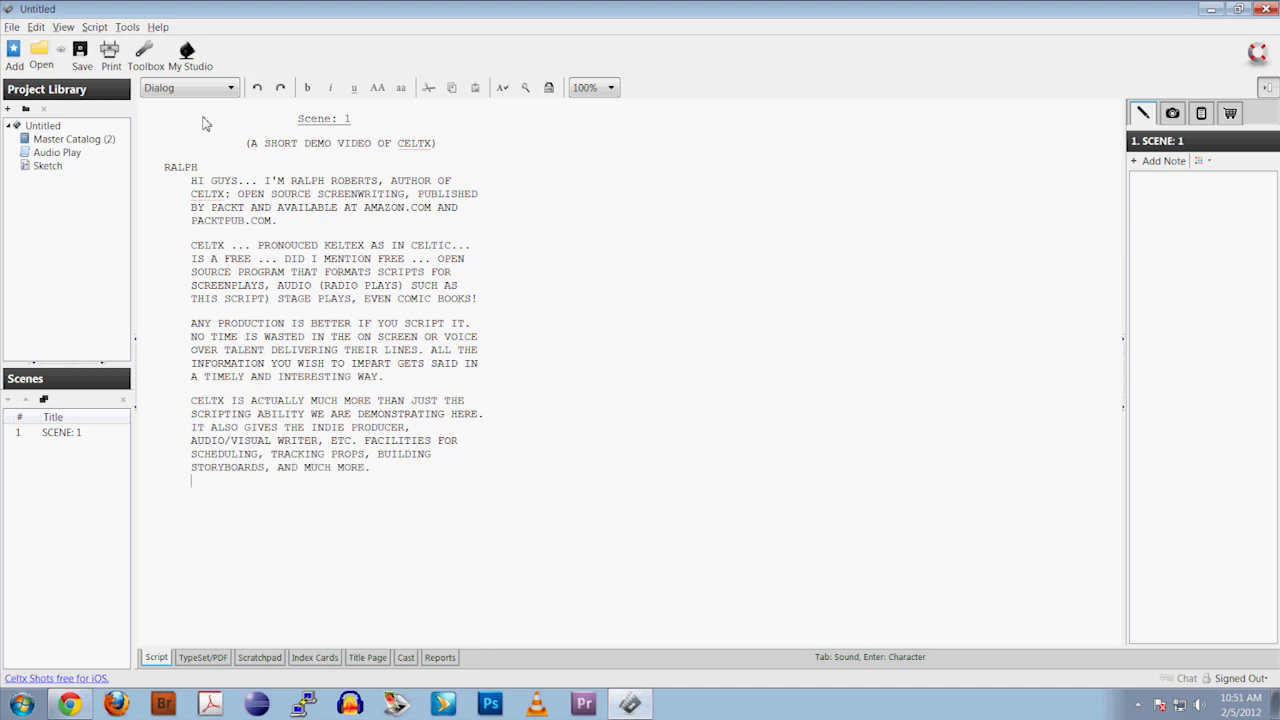
text(CELTX IS OFTEN REFERRED TO AS THE "SWISS)
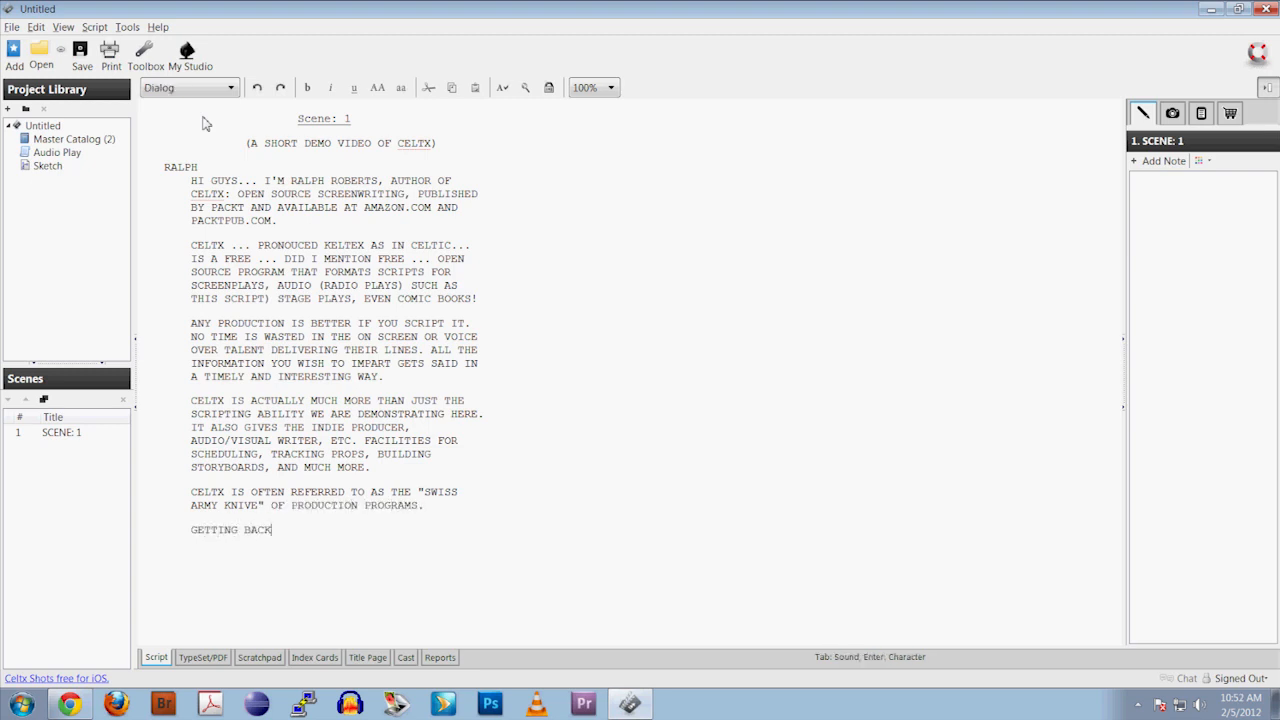
Add paragraphs on costly, restricted 'standards' versus free cross-platform Celtx, and begin the closing introduction line.
text(TO SCRIPTING. THE SO-CALLED)
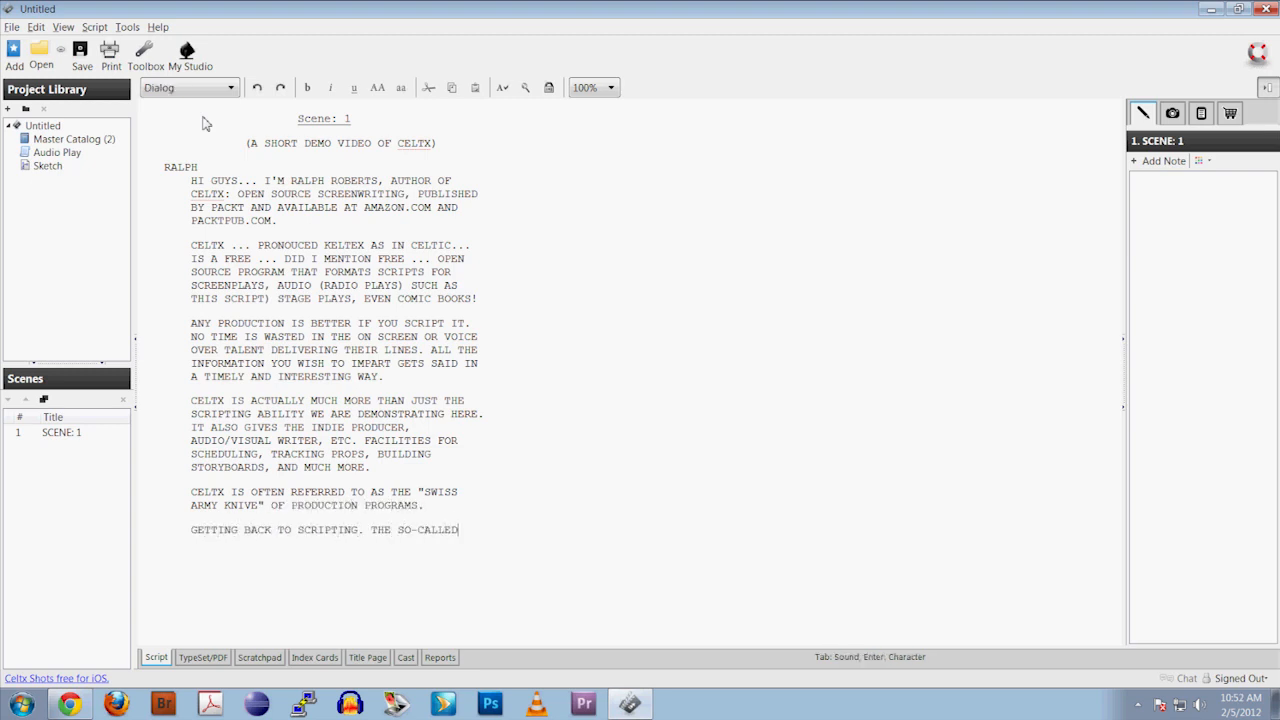
text("STANDARDS" IN THE FIELD)
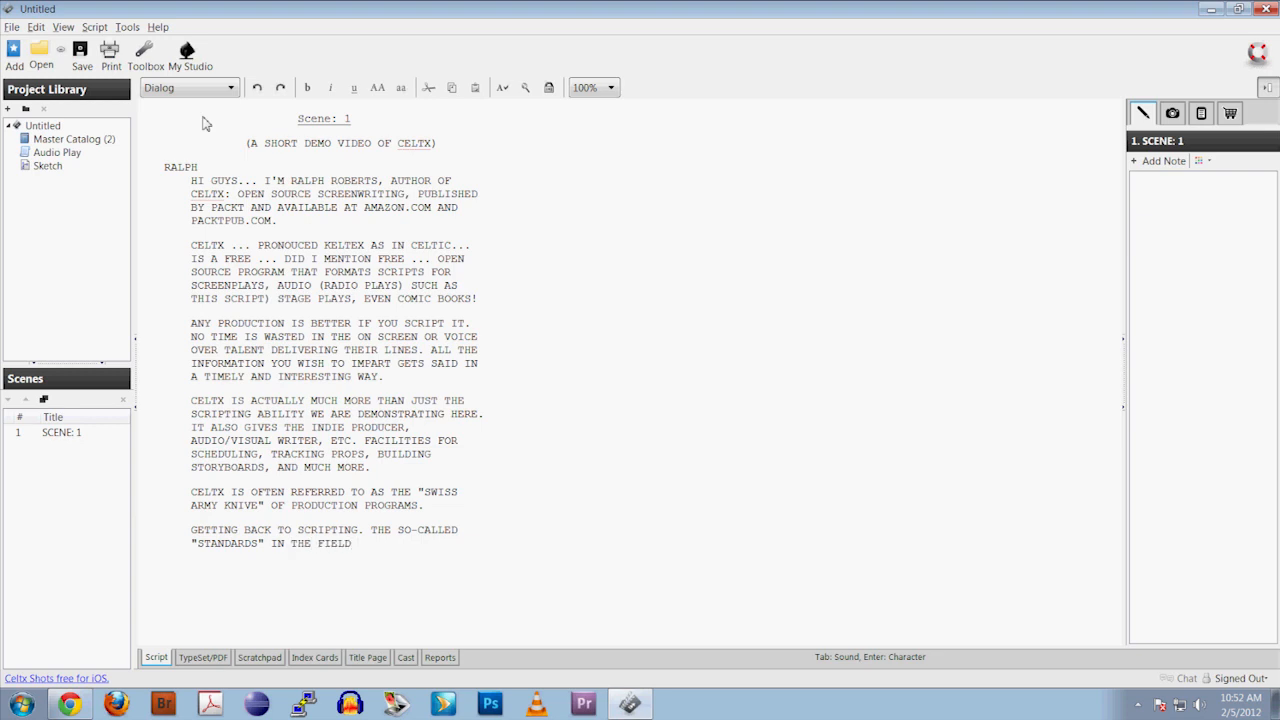
text(COST HUNDREDS OF DOLLARS, ARE RESTR)
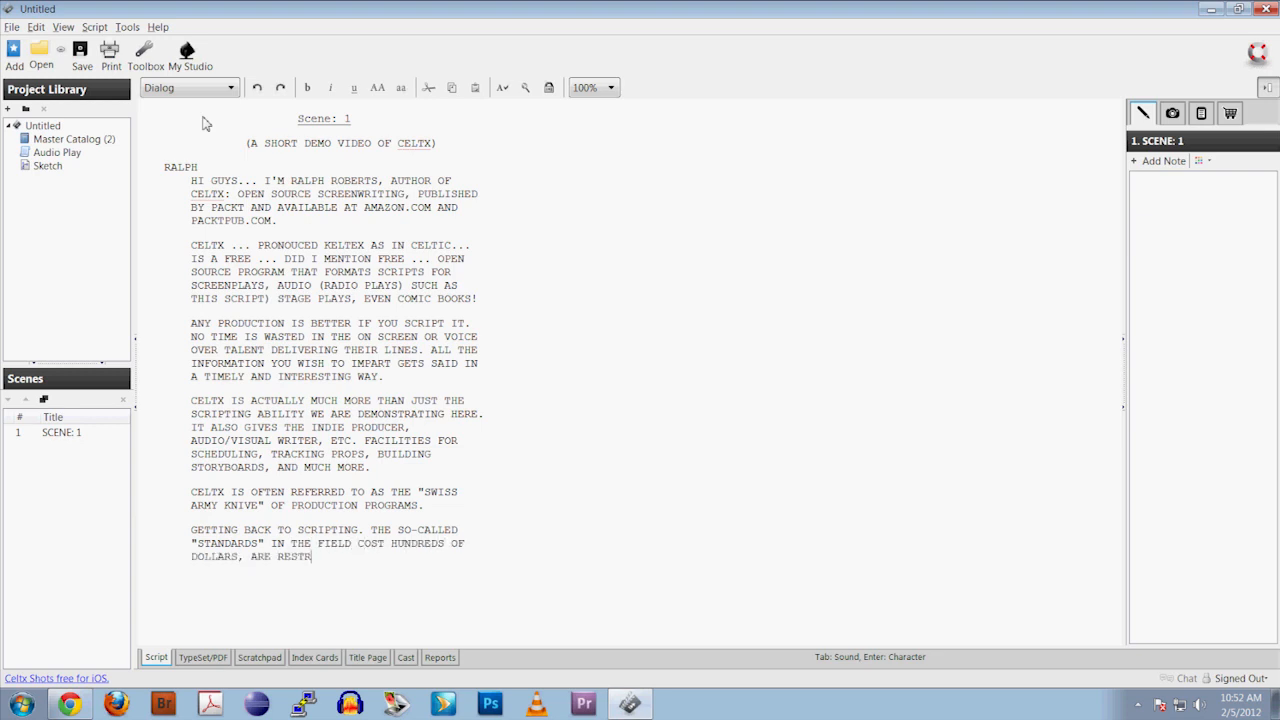
text(ICTED IN THE NUMBER OF COMPUTERS THEY RUN ON (TWO) AND THE TYPES OF COMPUTER P)
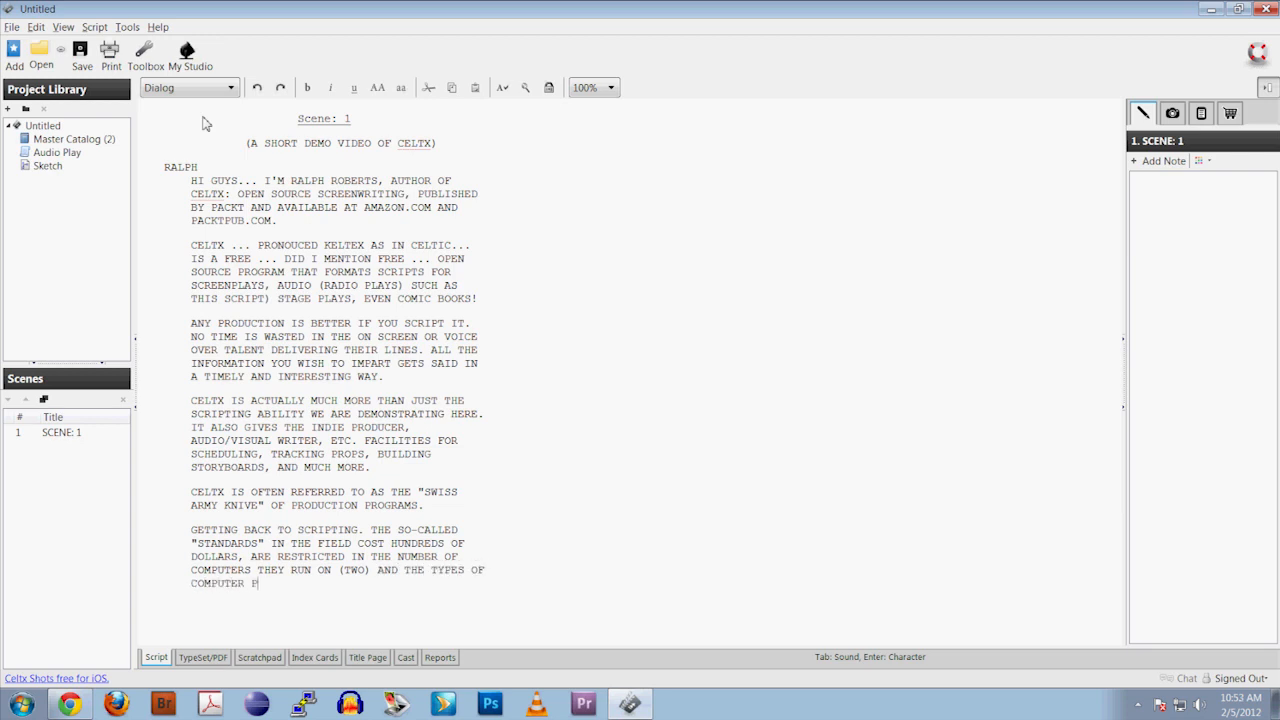
text(OPERATING SYSTEMS SUPPORTED.)
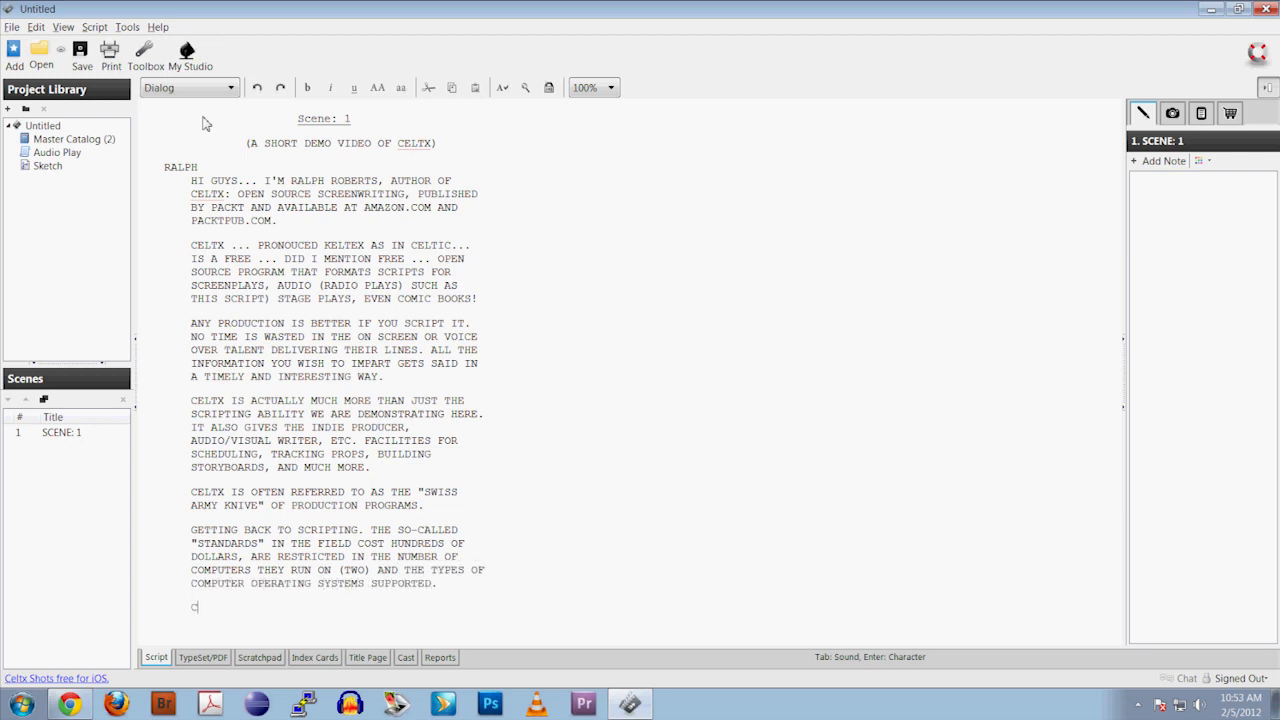
text(ELTX ... DID I MENTION IT'S _FREE!_ ...)
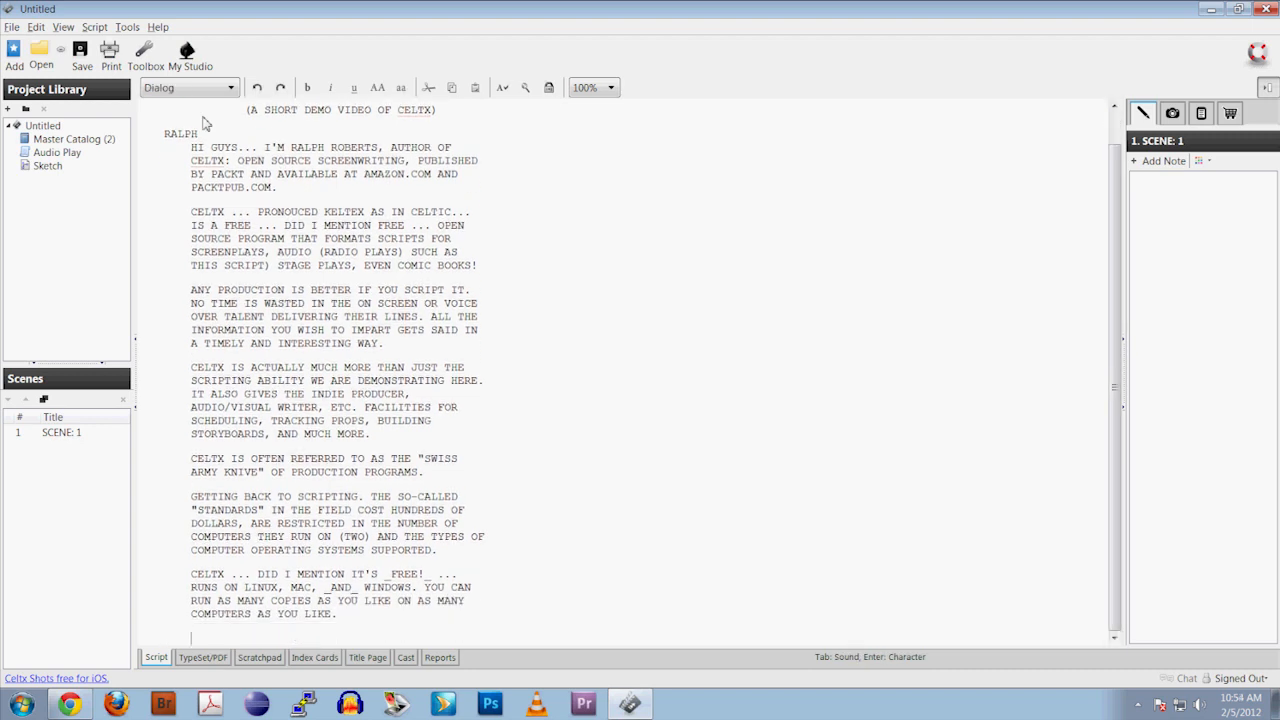
text(I HOPE THIS BRIEF INTRODUCTION WHETS YOUR)
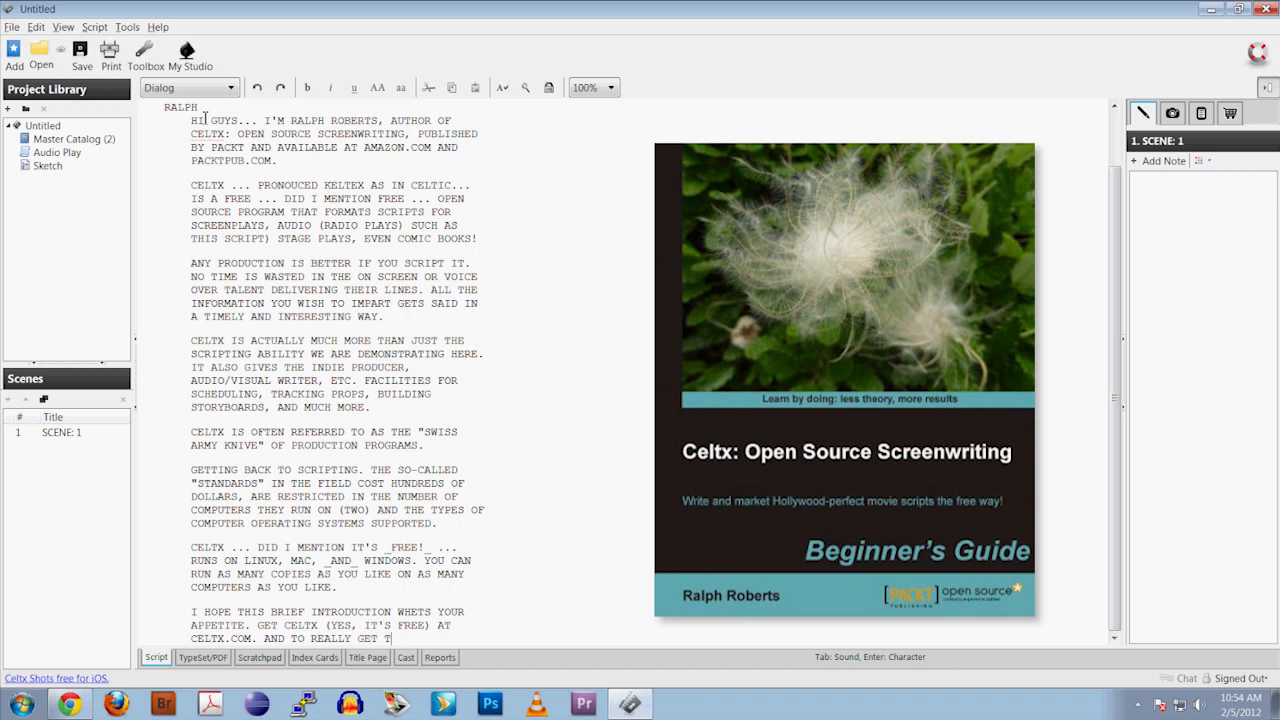
Finish the closing paragraph urging readers to get Celtx, scrolling down as the script grows.
text(HE MOST OF IT)
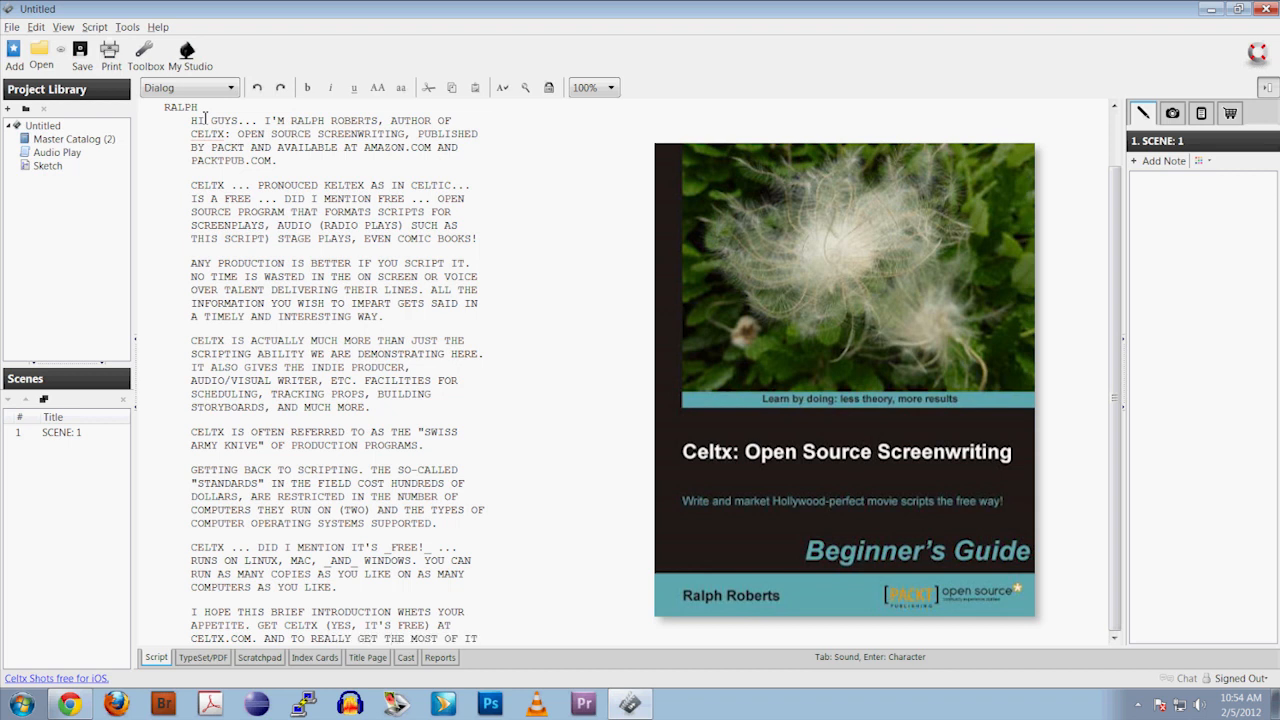
scroll(down, 3)
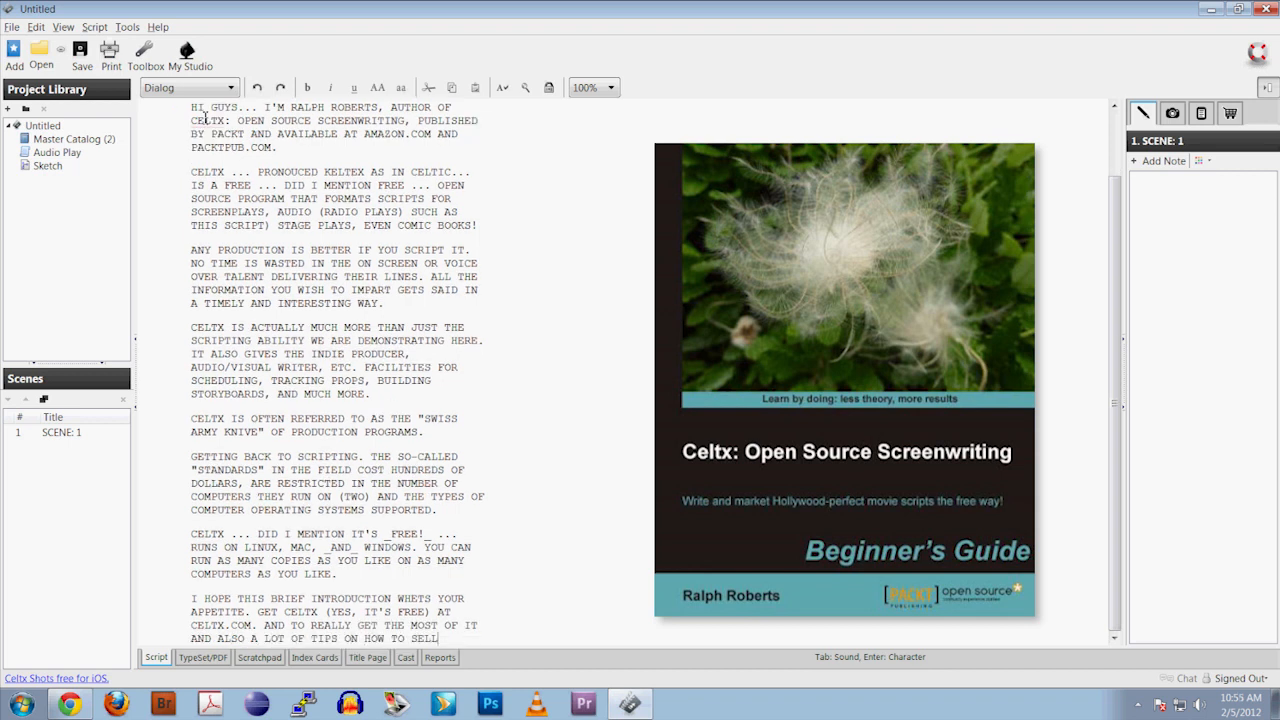
scroll(down, 3)
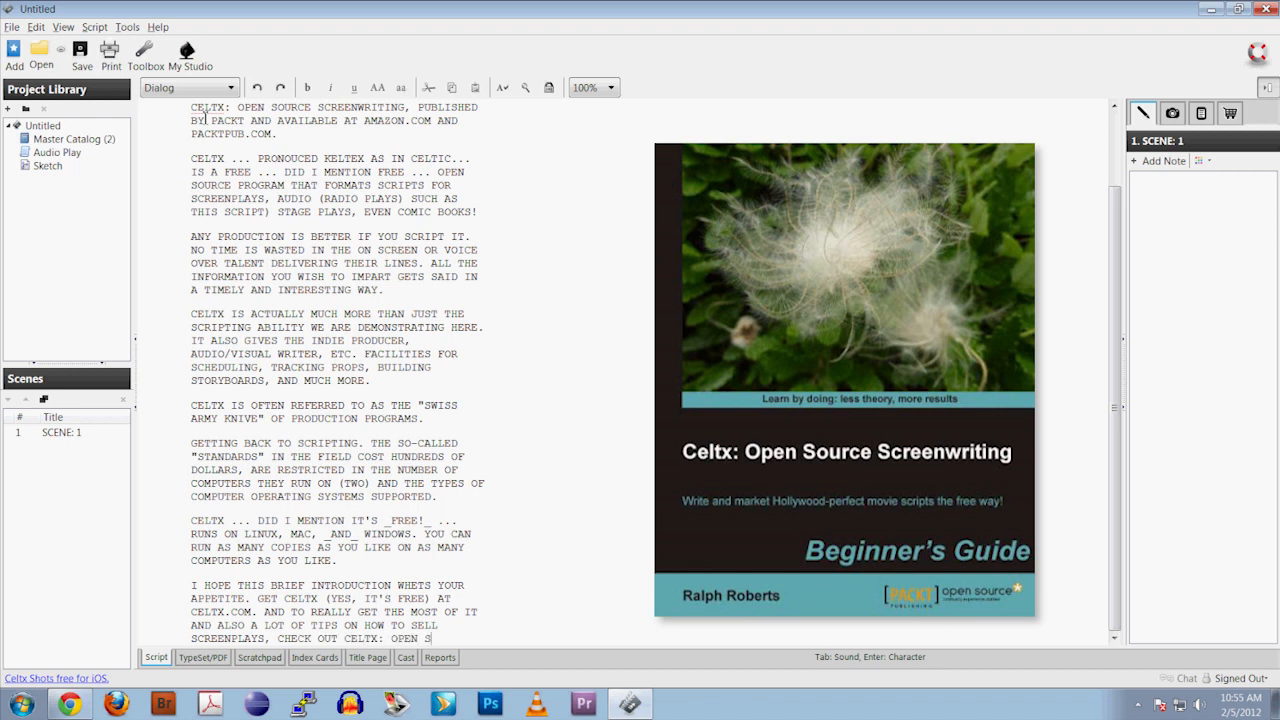